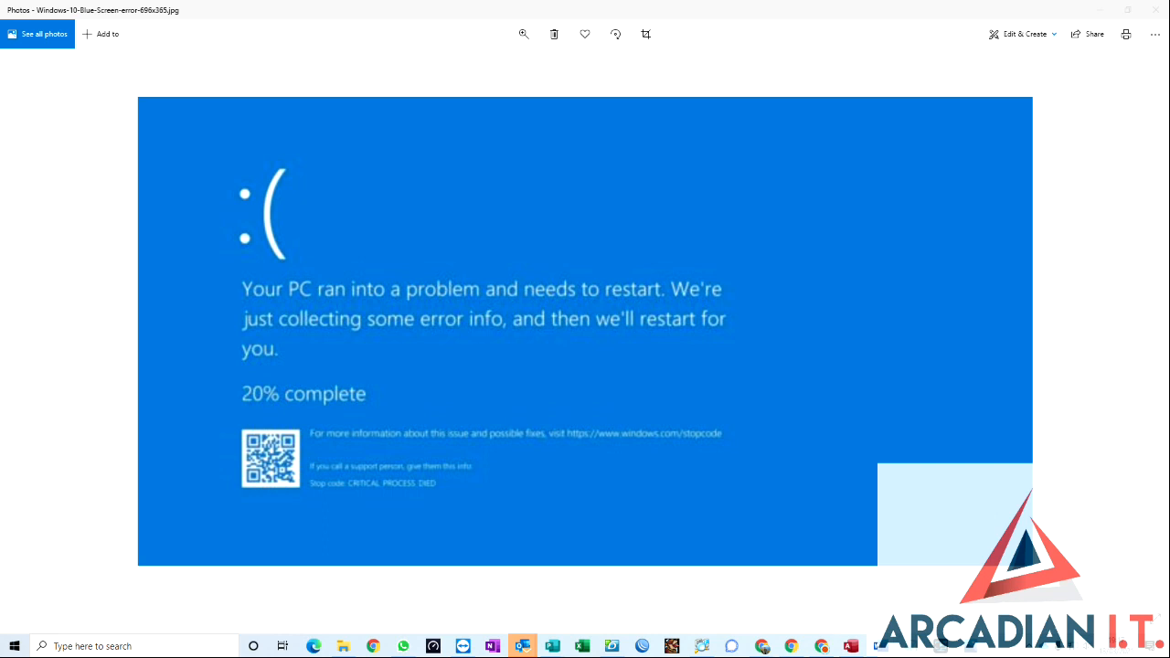
mouse_move(208, 381)
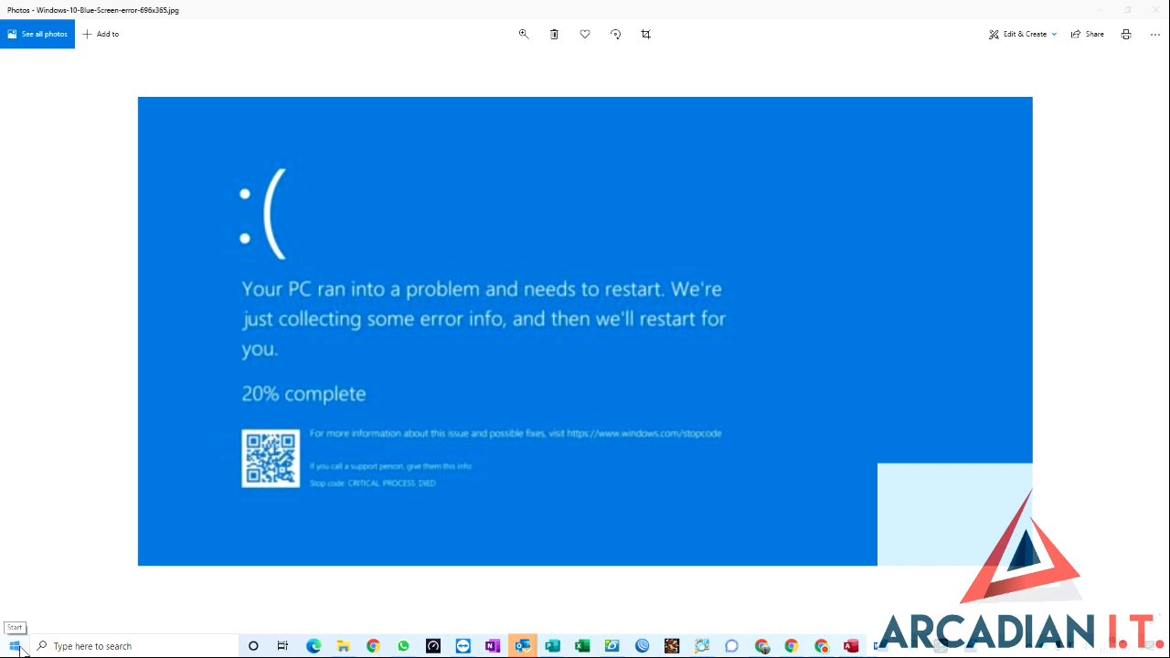
mouse_move(16, 646)
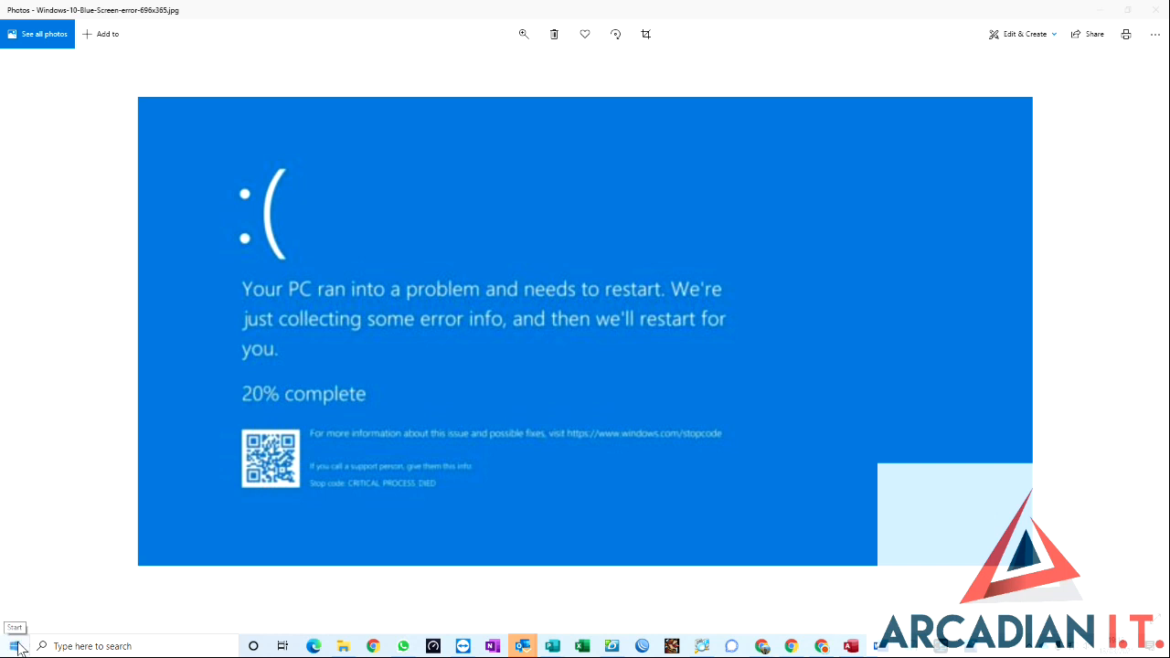
Step: Open Apps & features from the Start menu, then Programs and Features
right_click(14, 646)
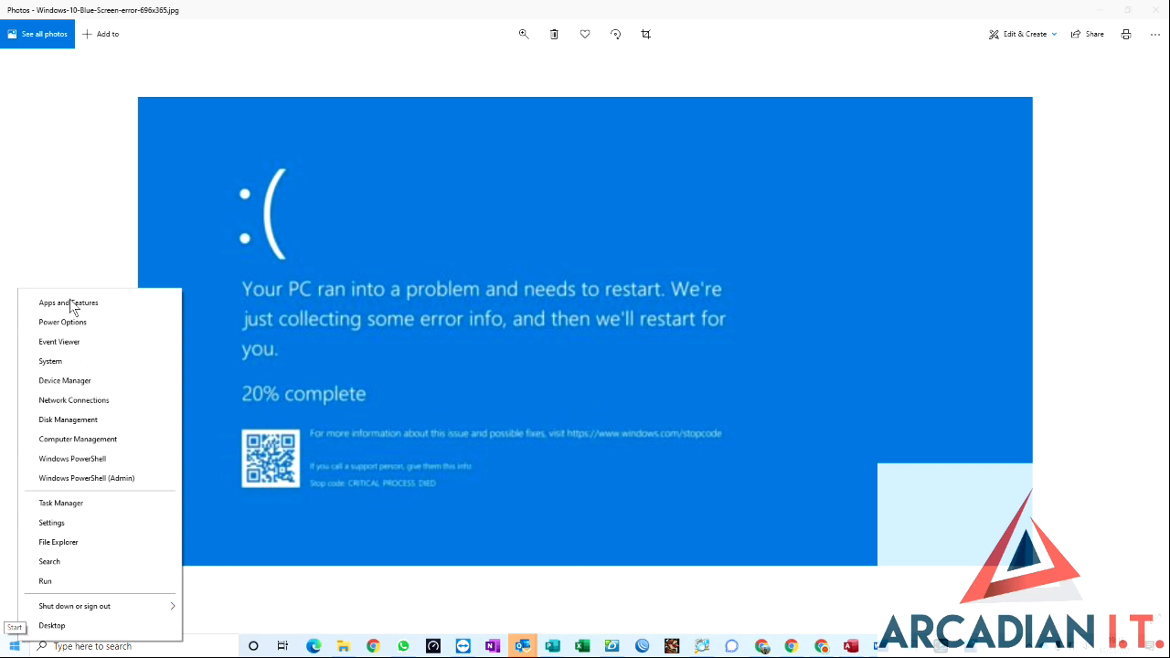
left_click(69, 302)
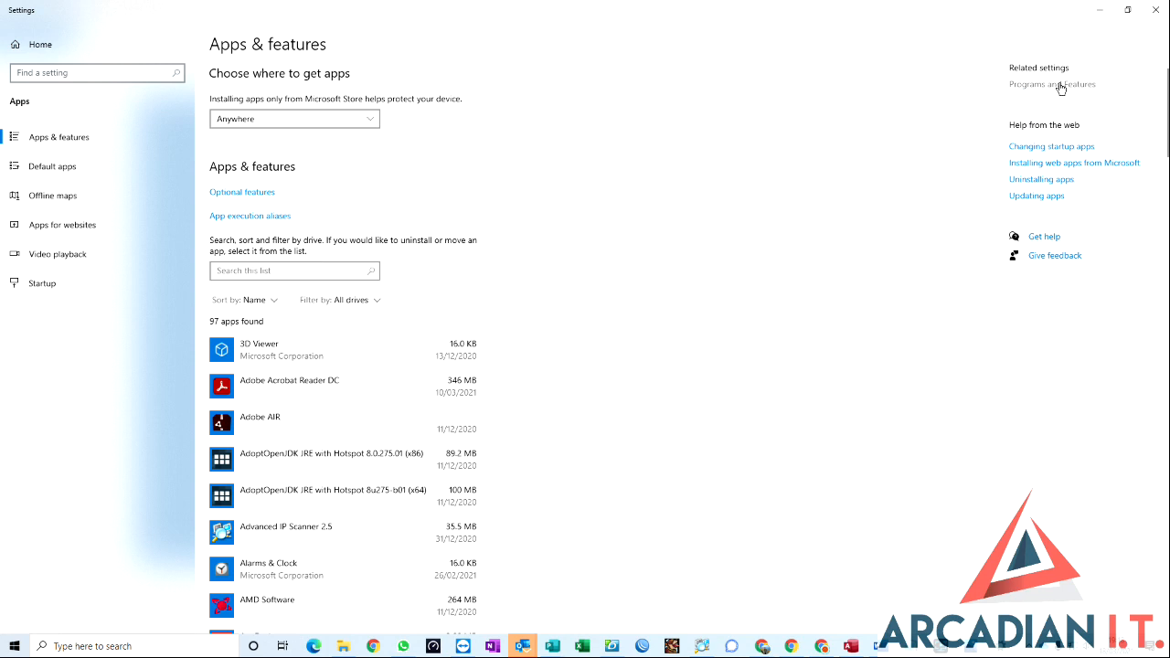
mouse_move(1060, 88)
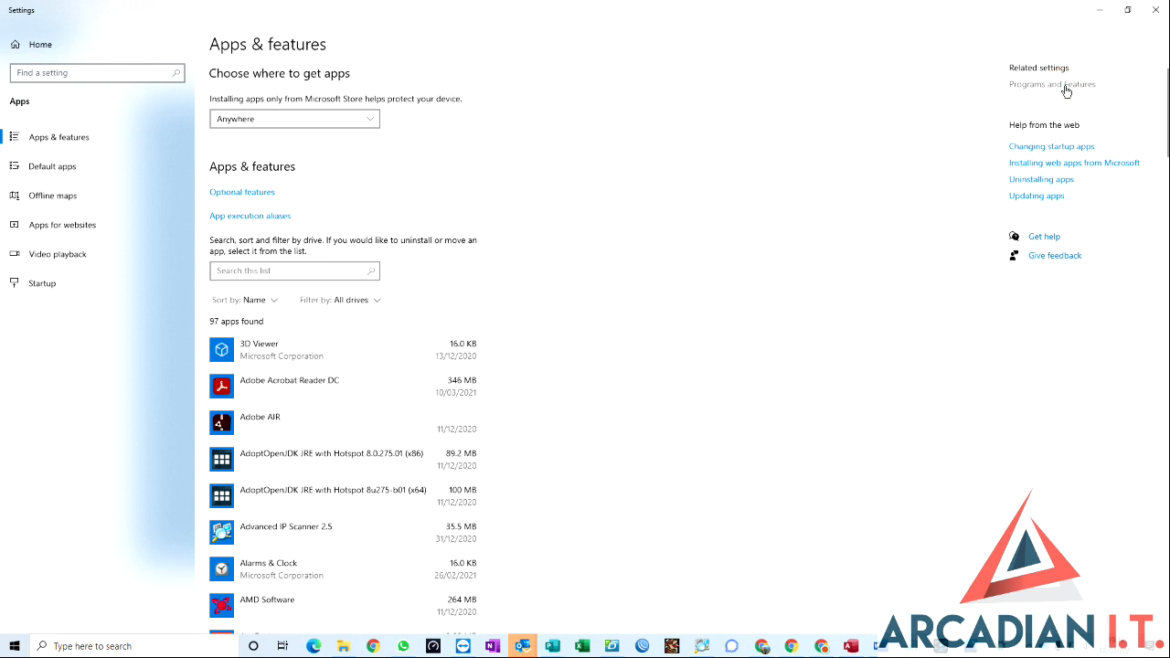
left_click(1051, 83)
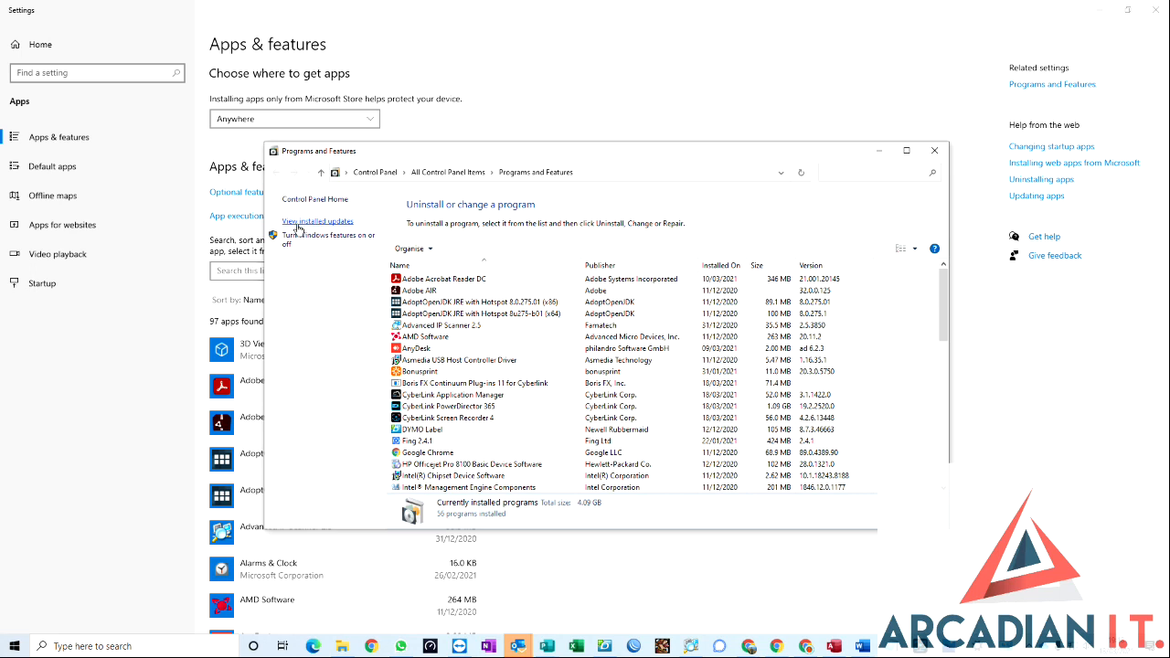
Step: Show installed updates and scroll to the Microsoft Windows group containing KB5000802
left_click(317, 220)
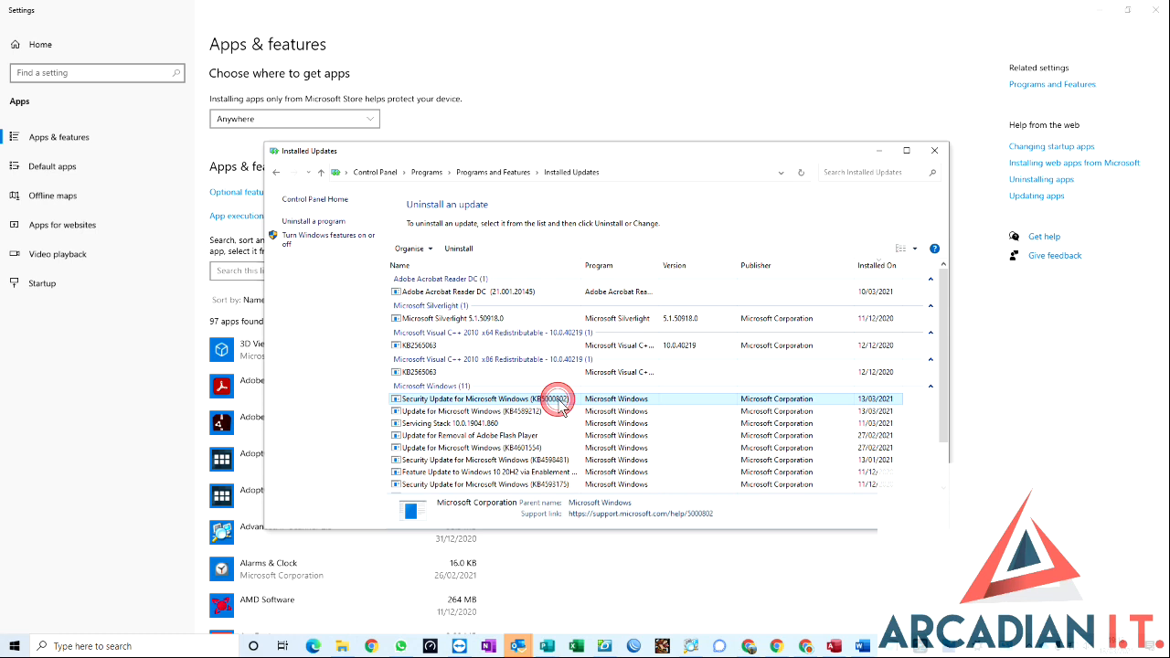
scroll("down", 3)
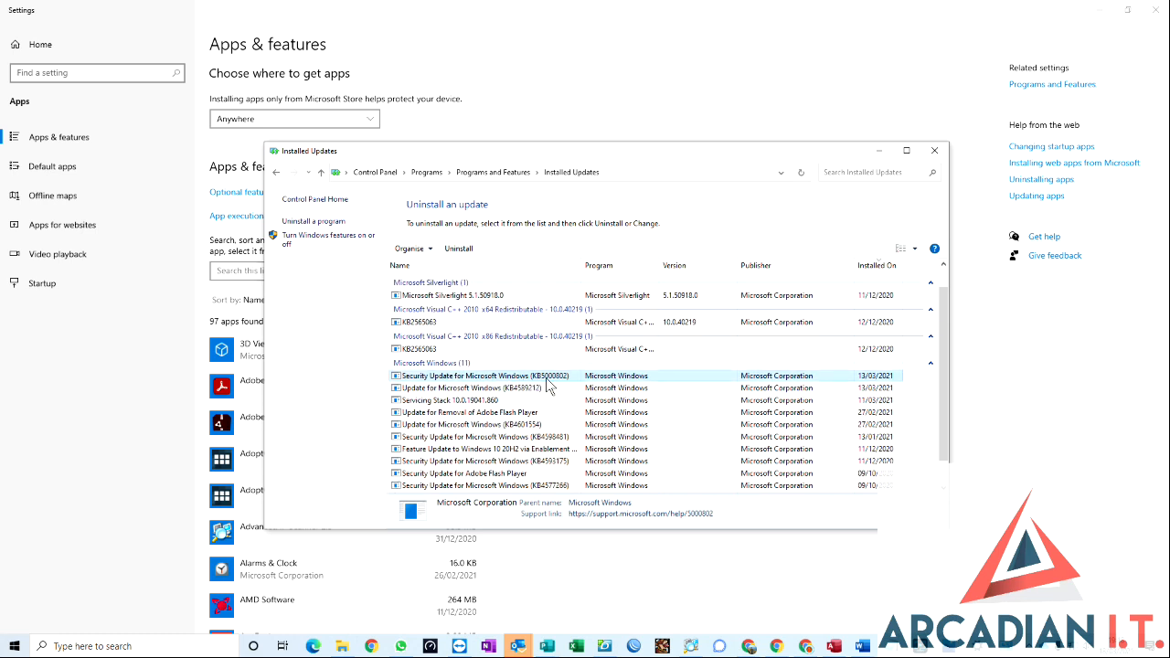
mouse_move(542, 387)
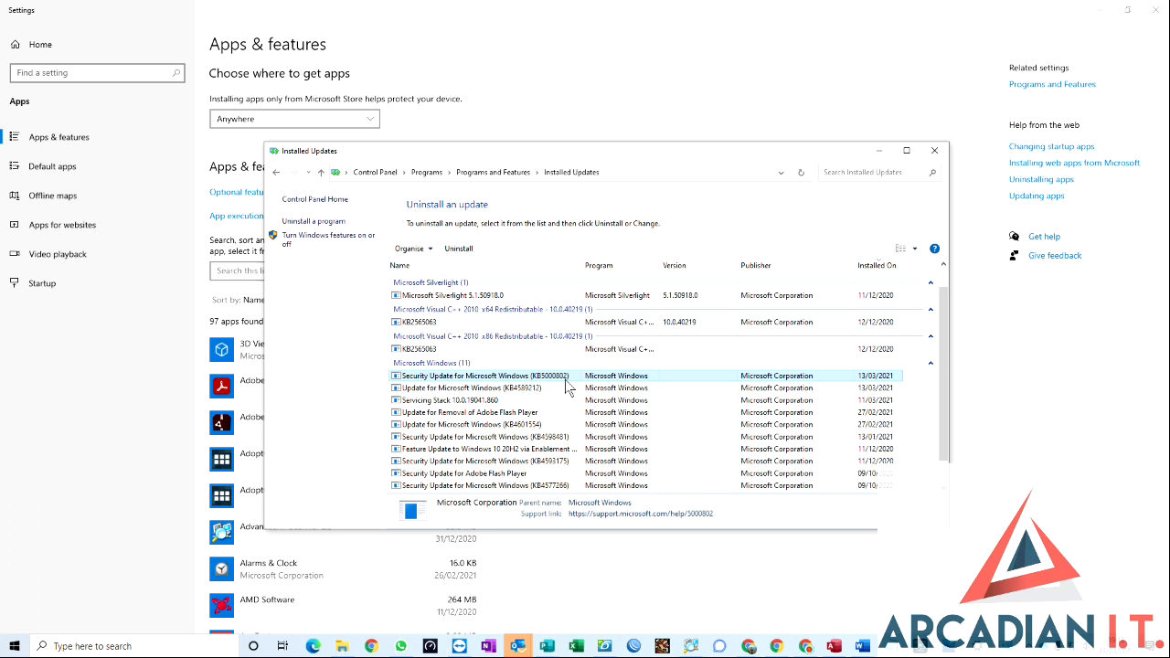
mouse_move(567, 388)
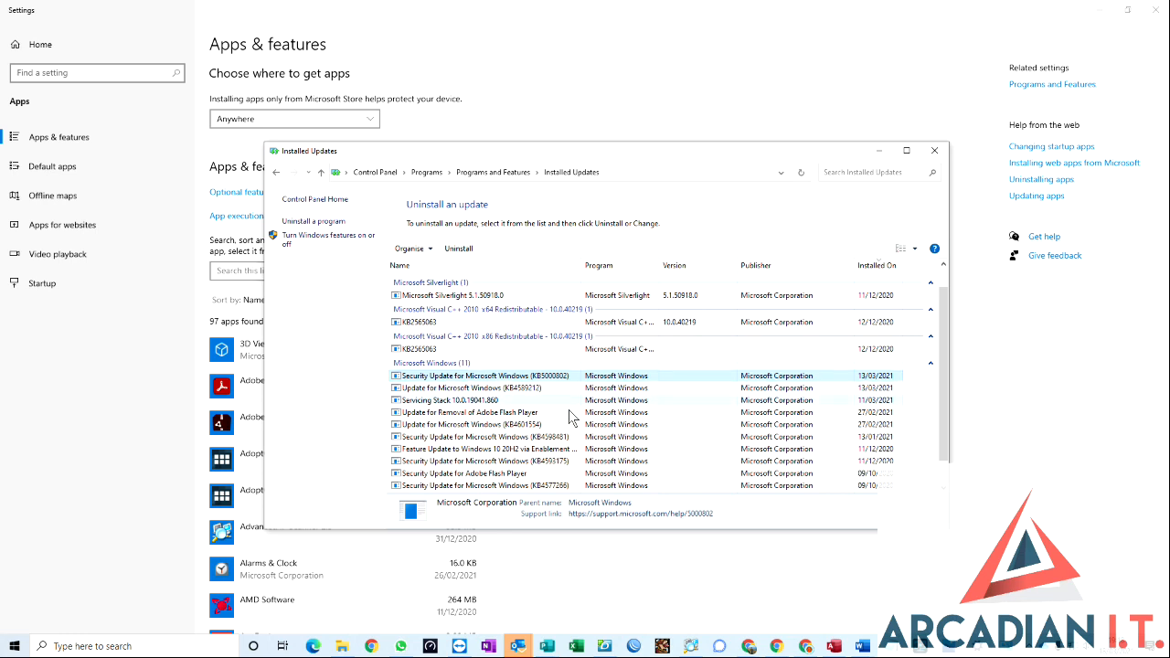
Step: Uninstall update KB5000802, confirm with Yes, and choose Restart Later
left_click(458, 248)
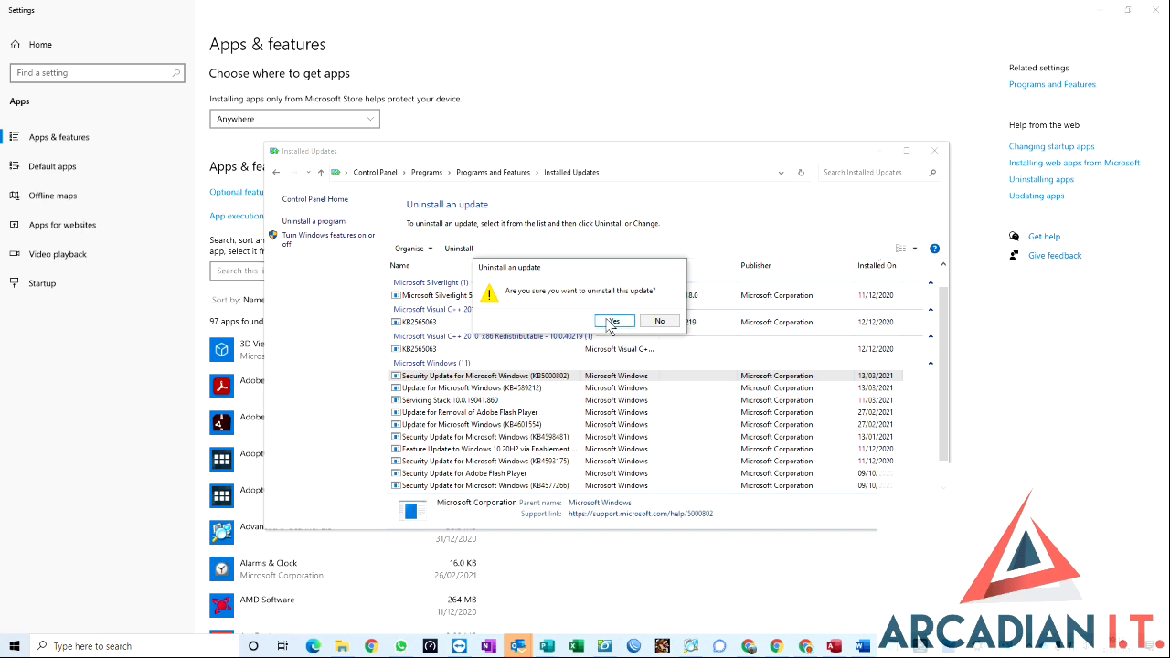
left_click(613, 321)
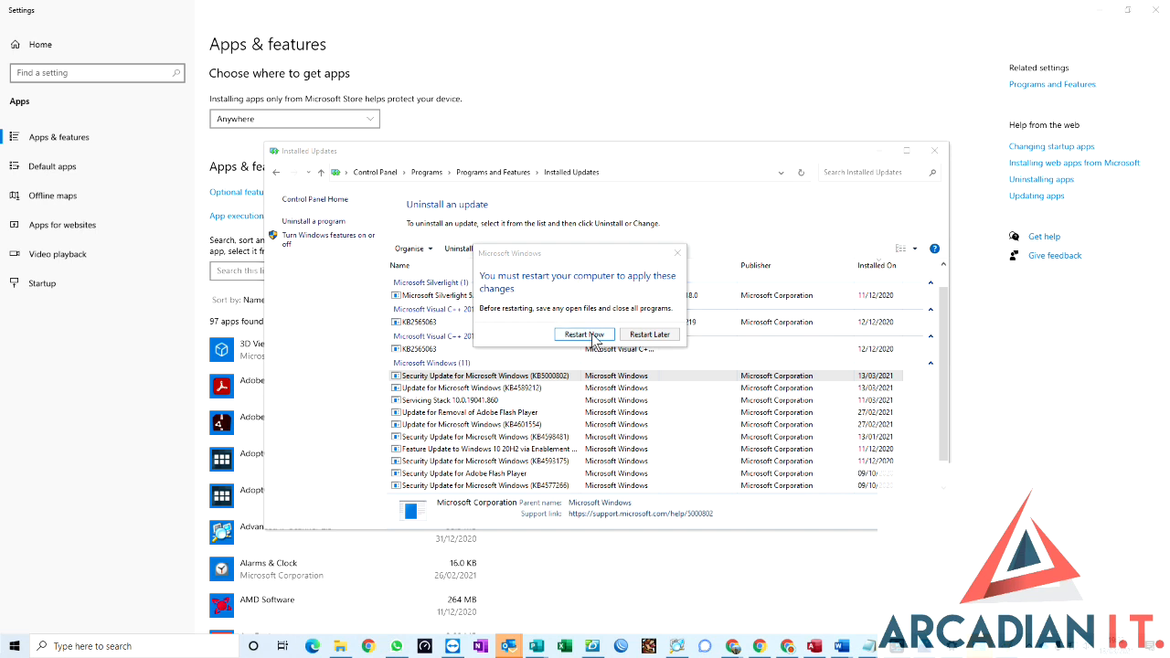
mouse_move(649, 334)
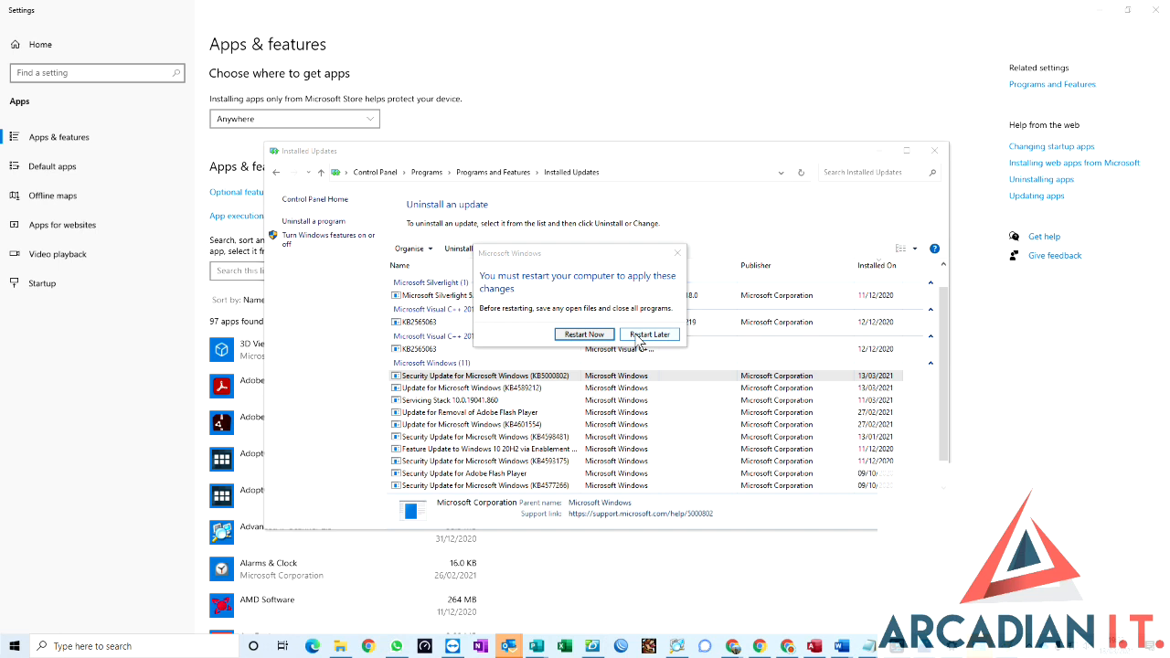
mouse_move(645, 343)
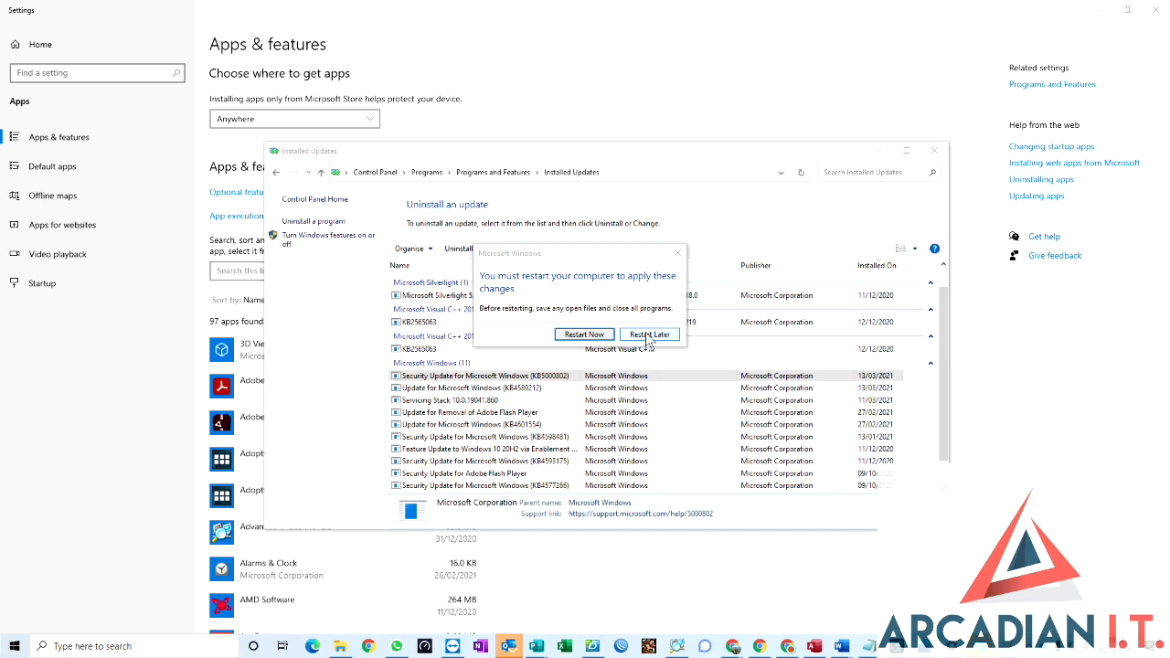
left_click(650, 334)
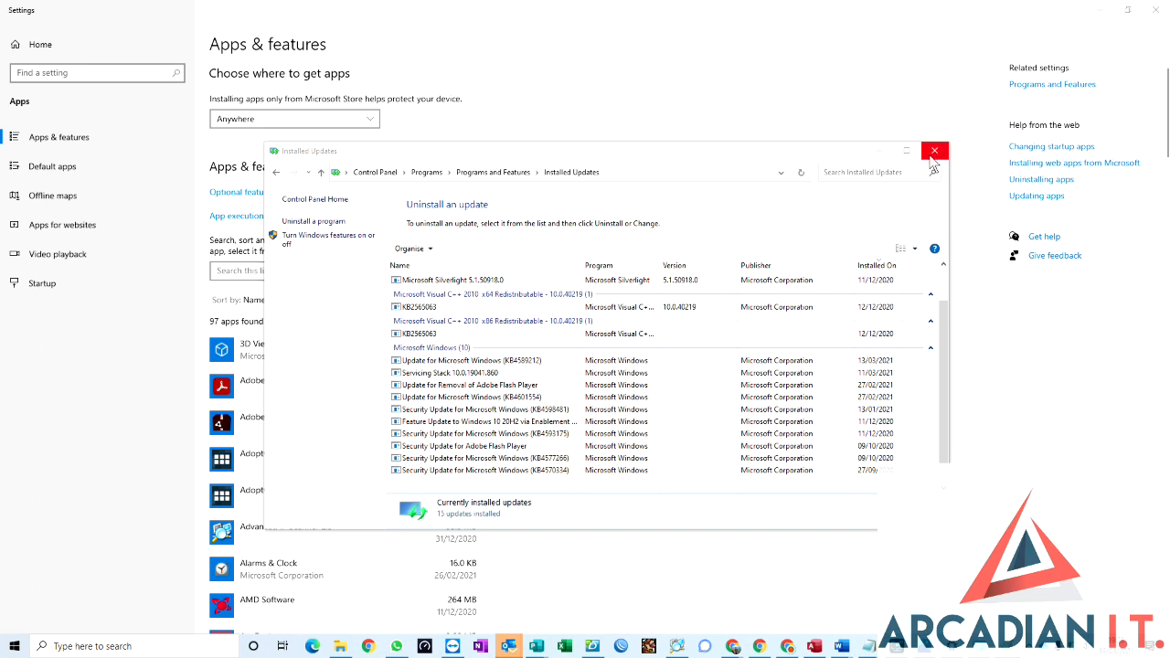
Step: Close the Installed Updates Control Panel window
left_click(934, 150)
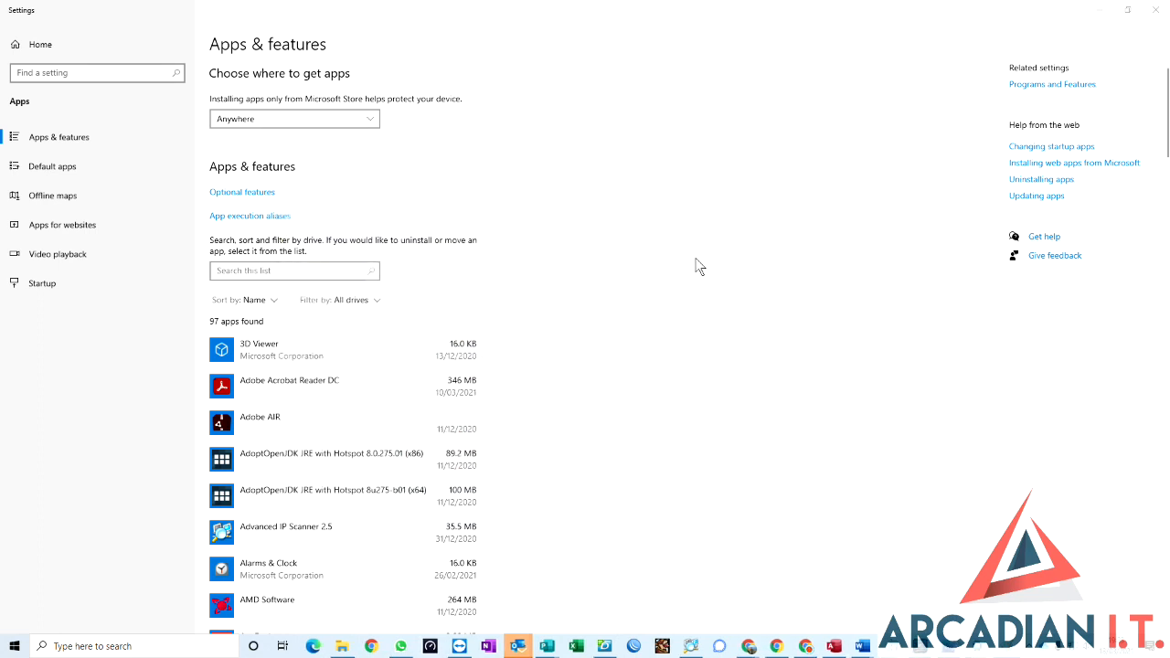
mouse_move(697, 259)
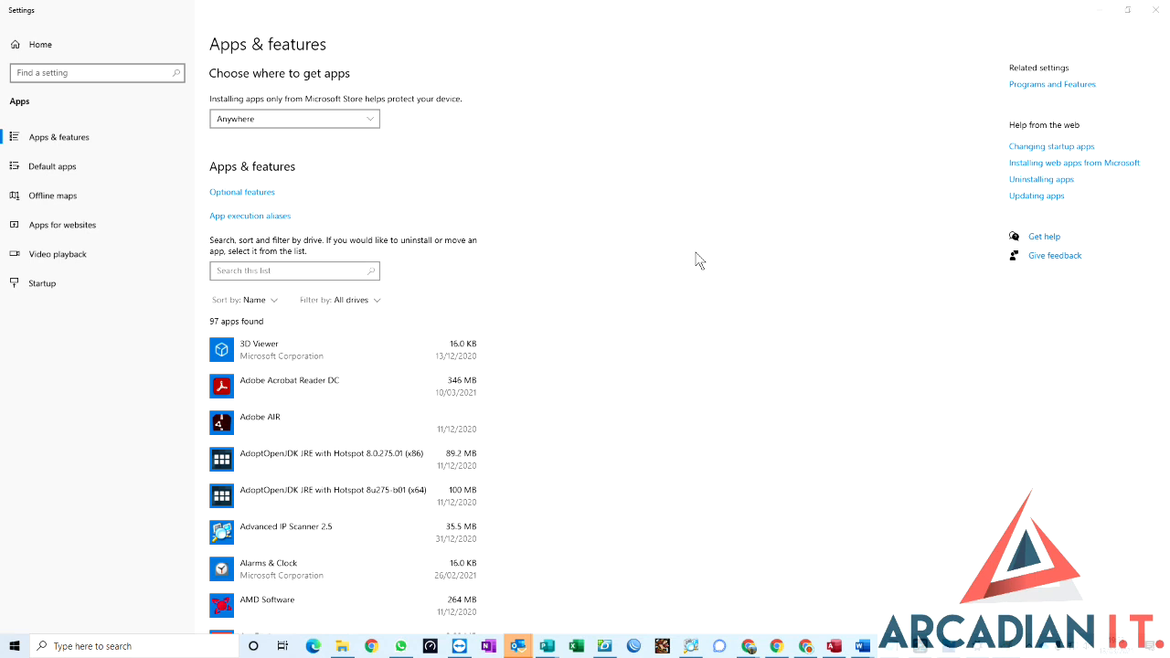
mouse_move(1156, 12)
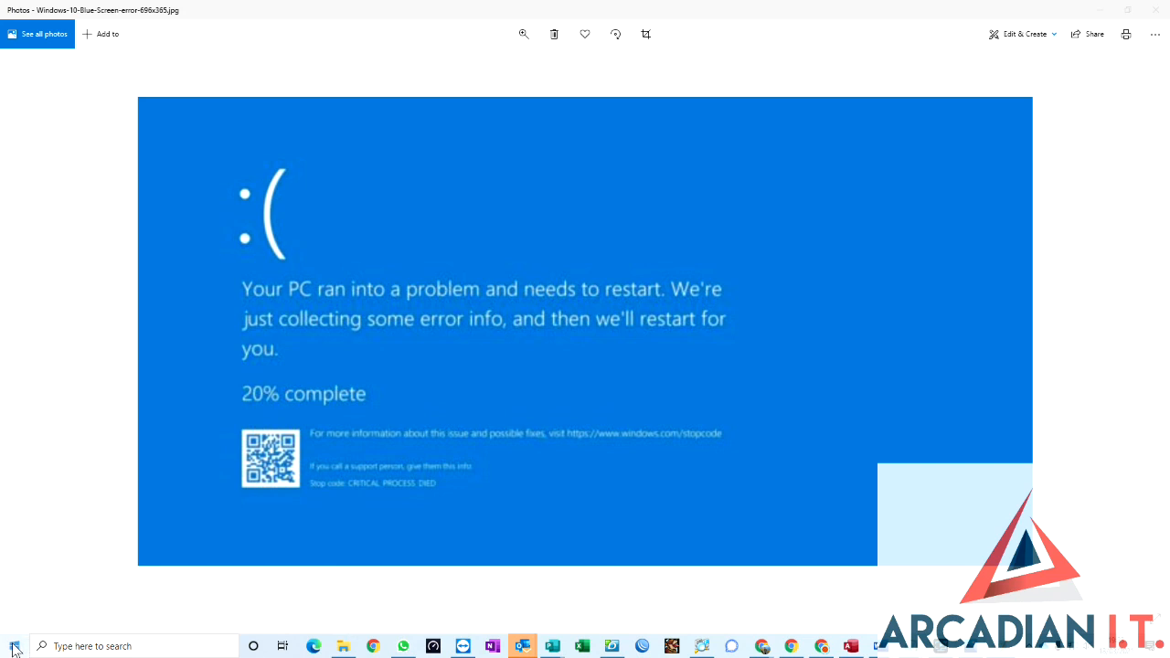
mouse_move(13, 646)
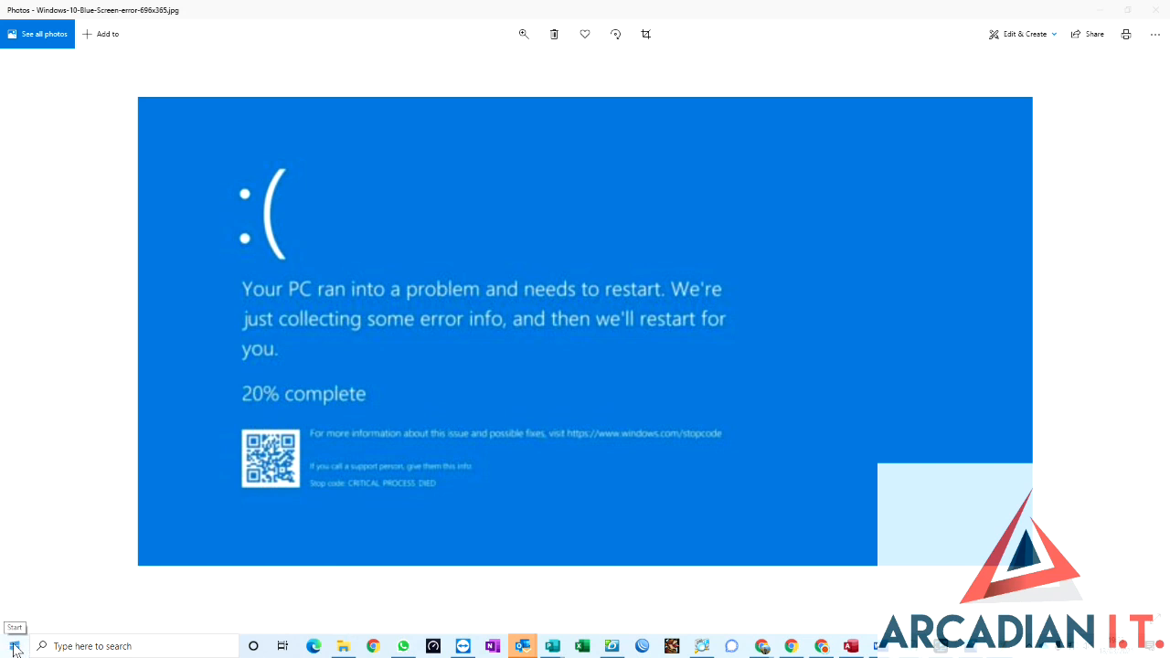
Step: Open Settings from the Start menu and go to Update & Security
right_click(15, 645)
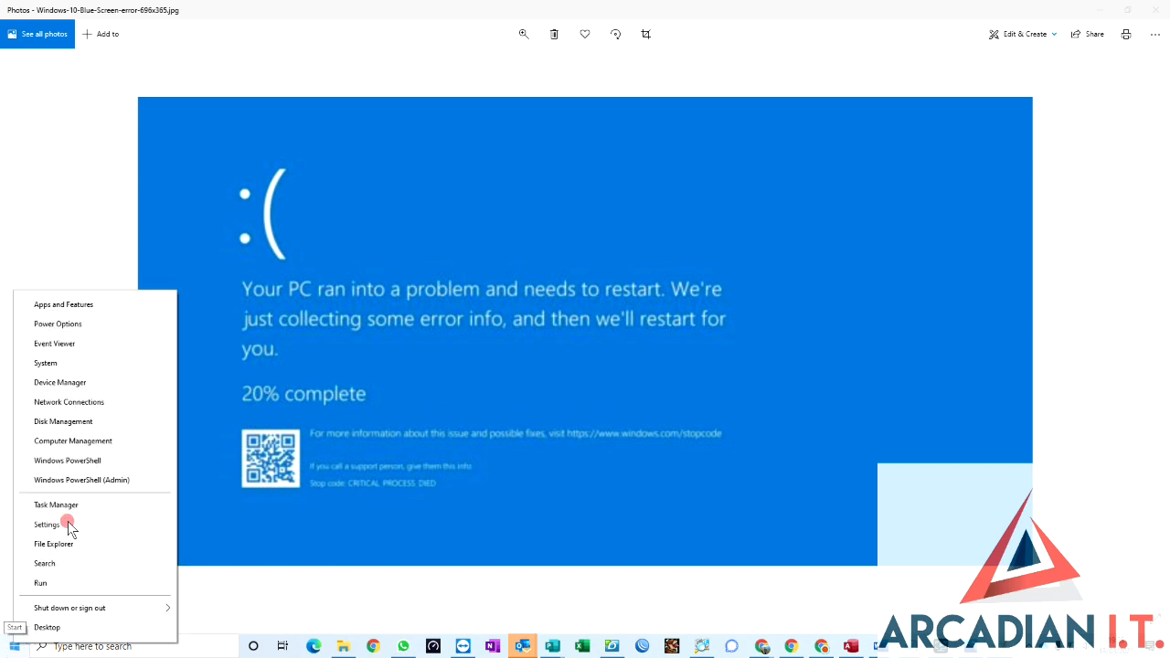
left_click(47, 524)
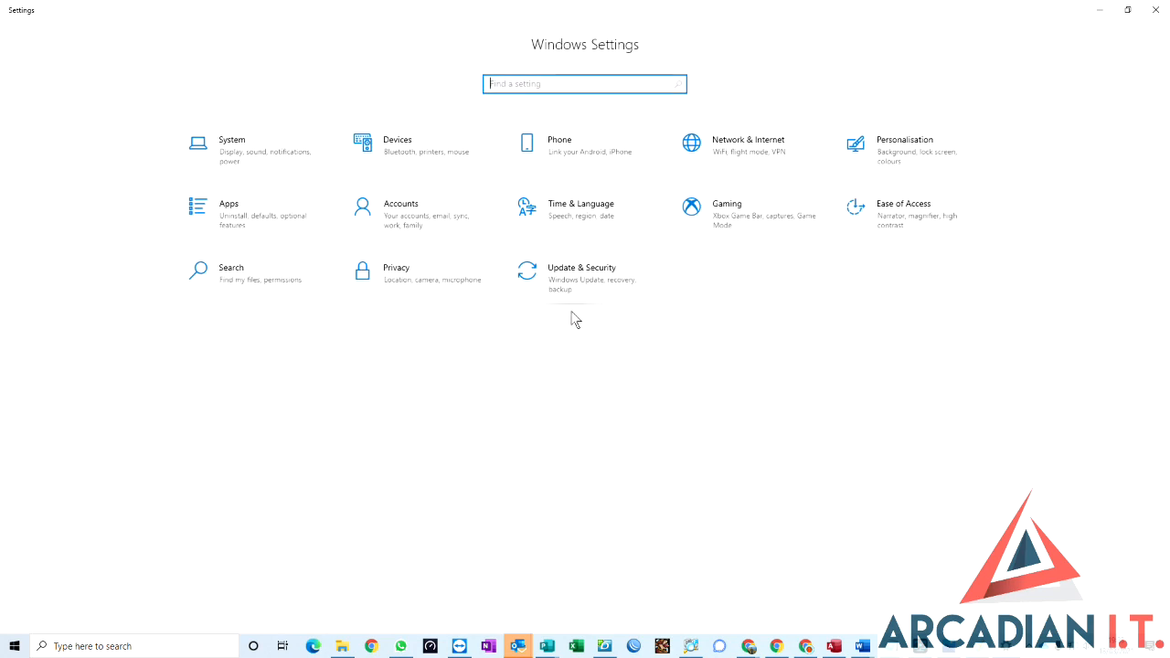
left_click(582, 274)
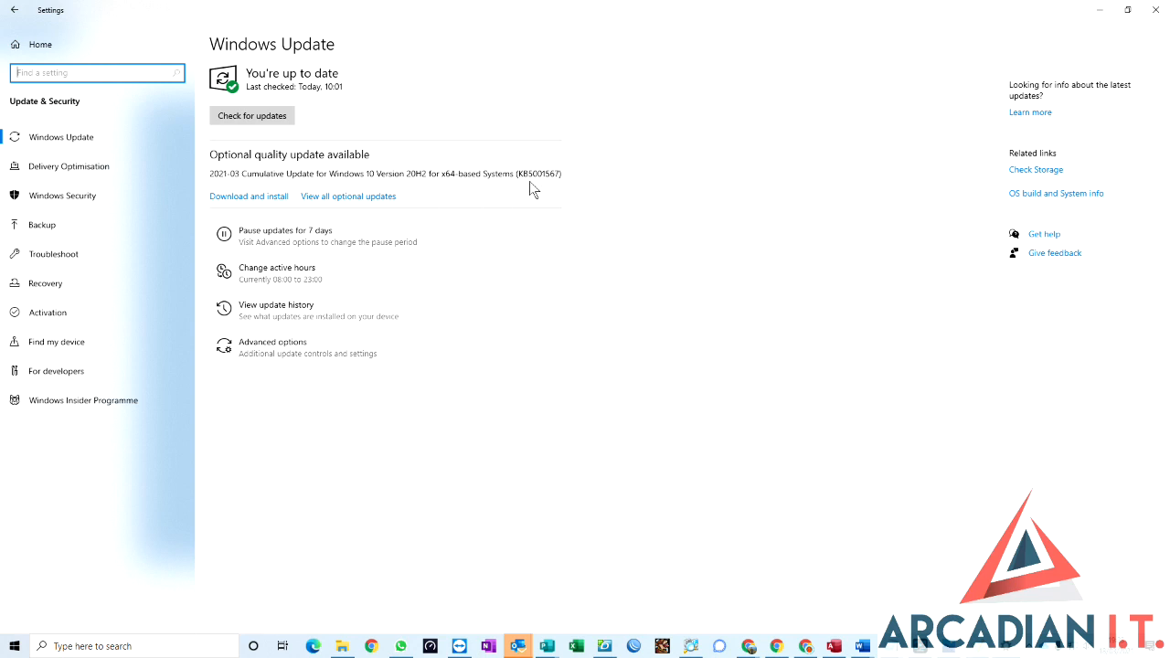
mouse_move(556, 187)
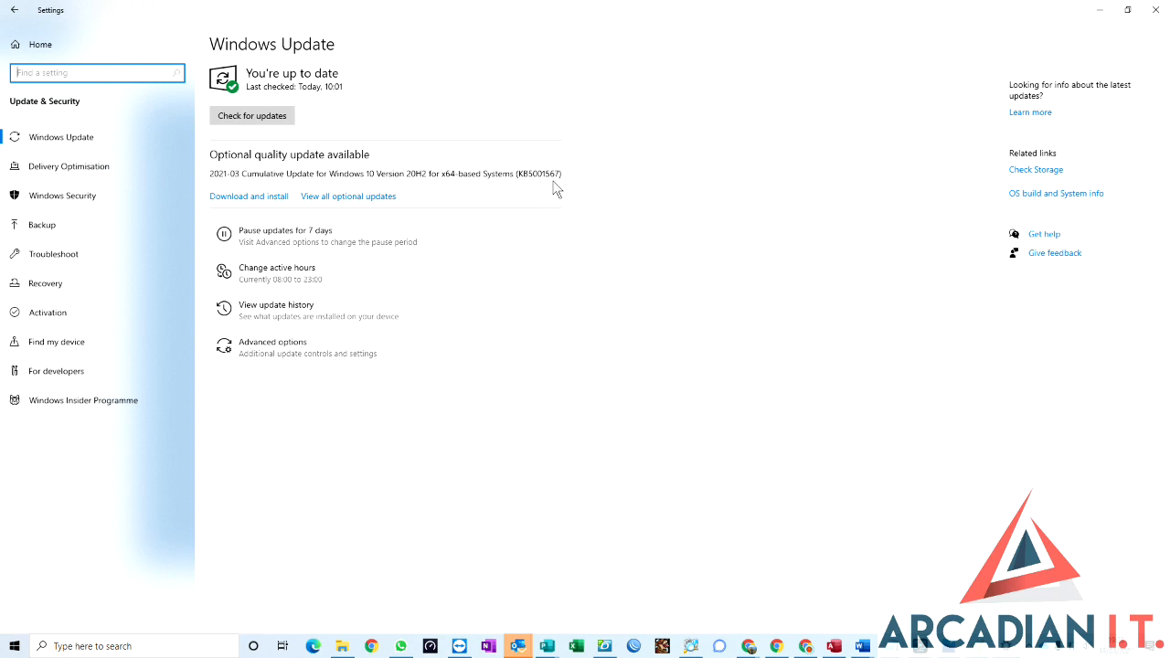
mouse_move(571, 183)
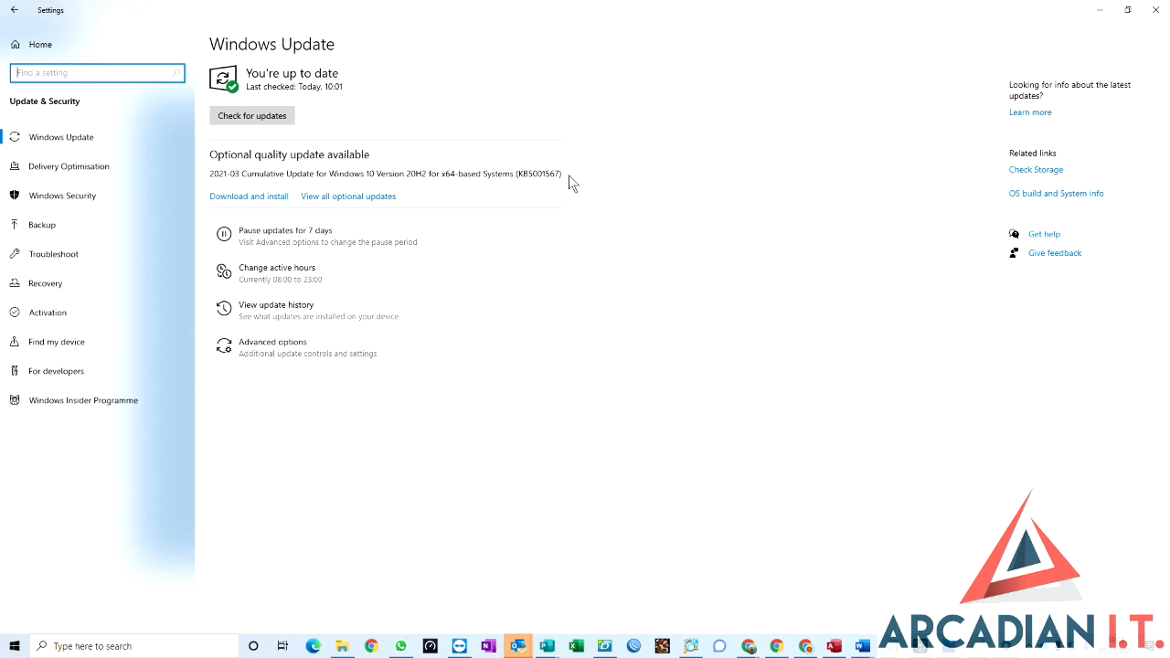
mouse_move(561, 187)
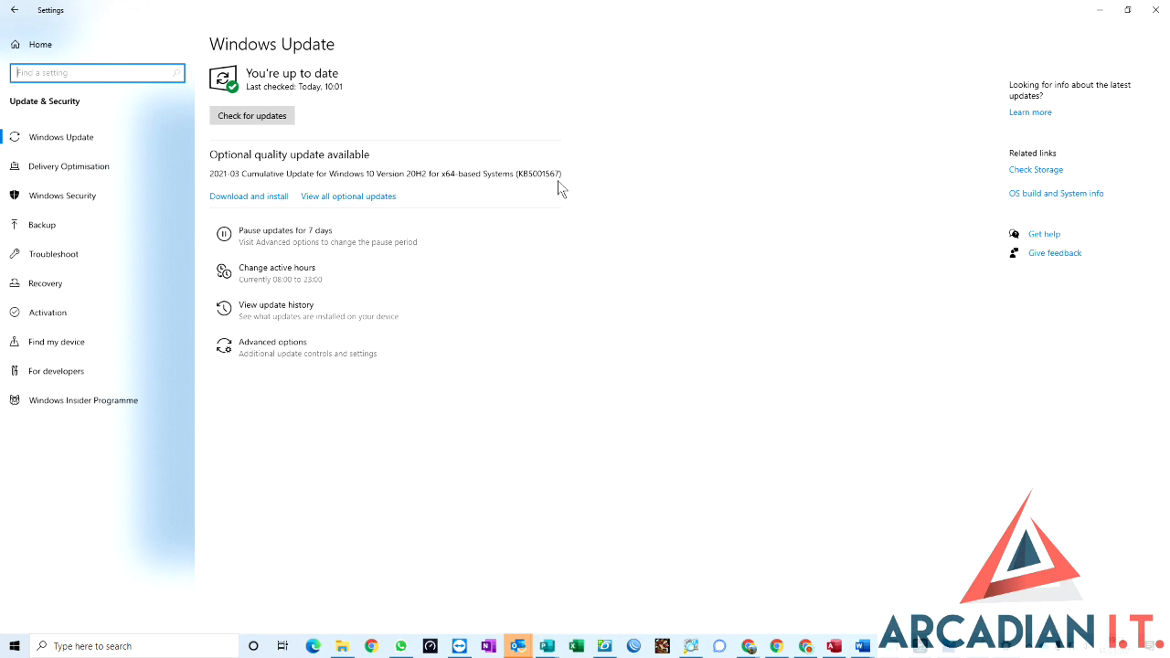
mouse_move(567, 187)
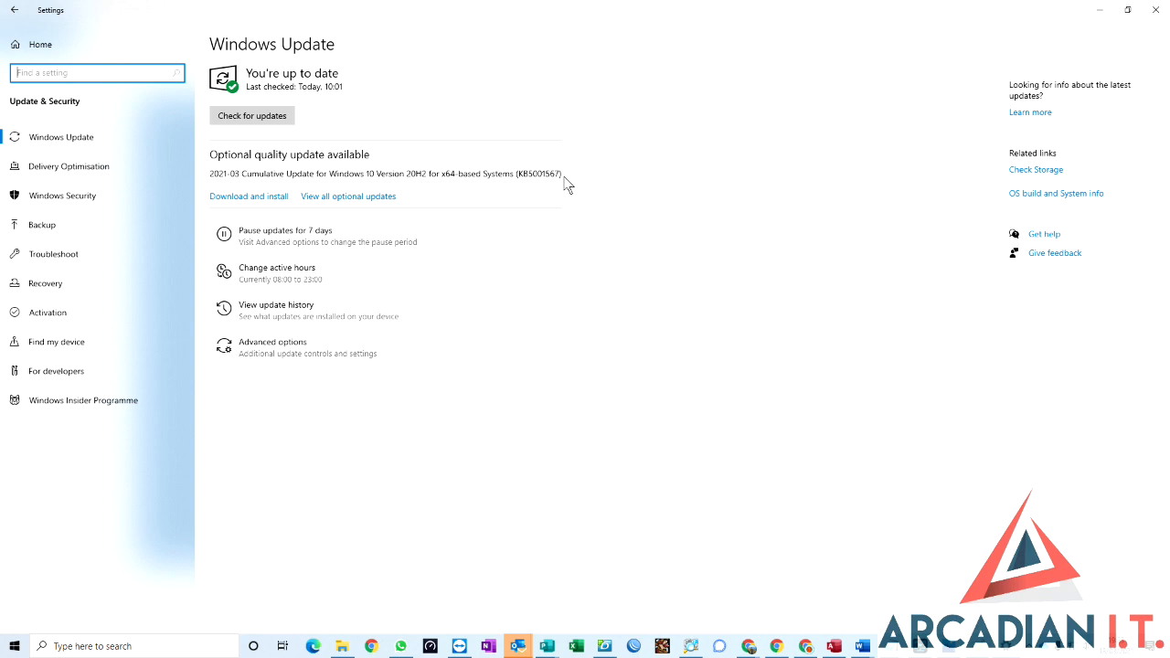
mouse_move(249, 195)
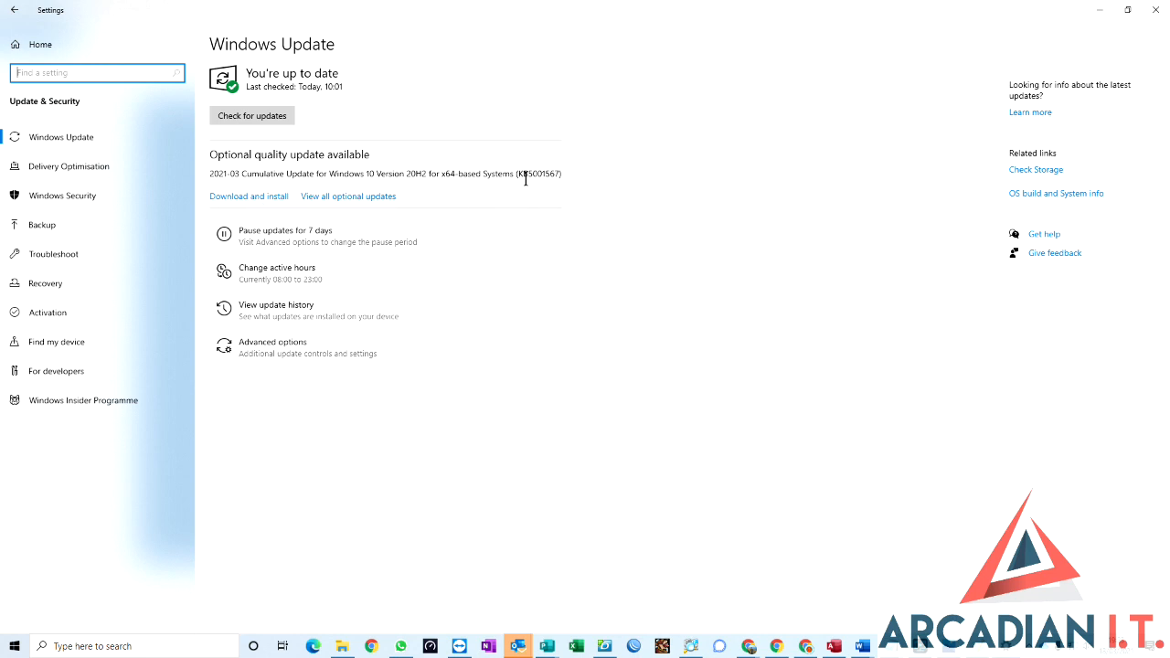
mouse_move(558, 189)
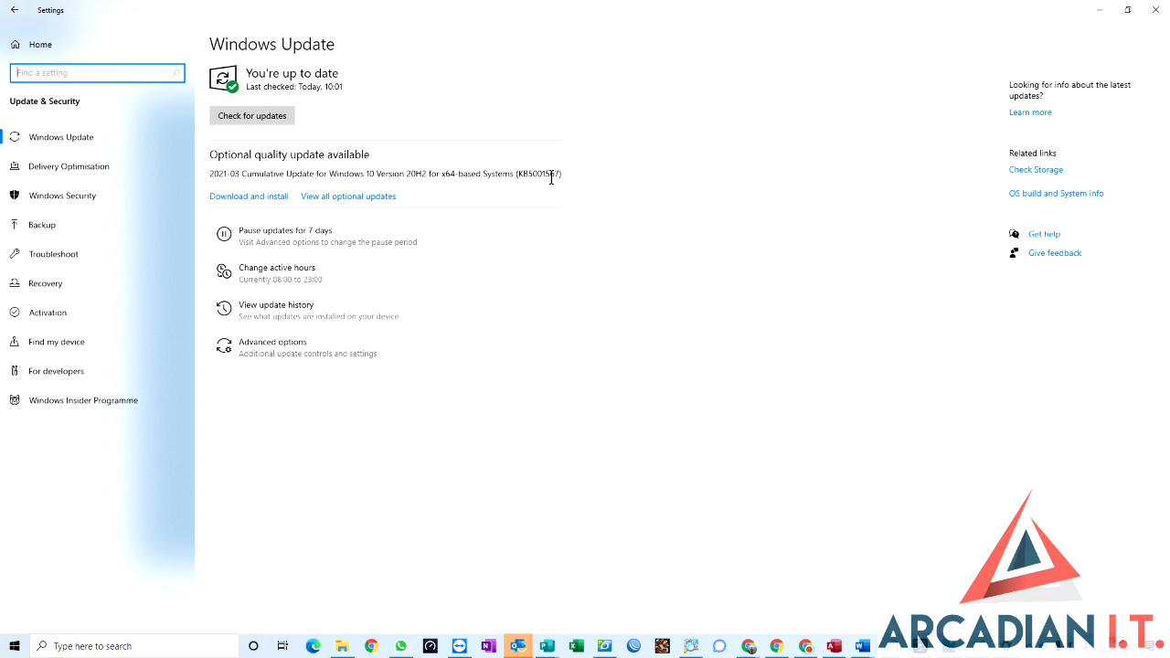
mouse_move(407, 172)
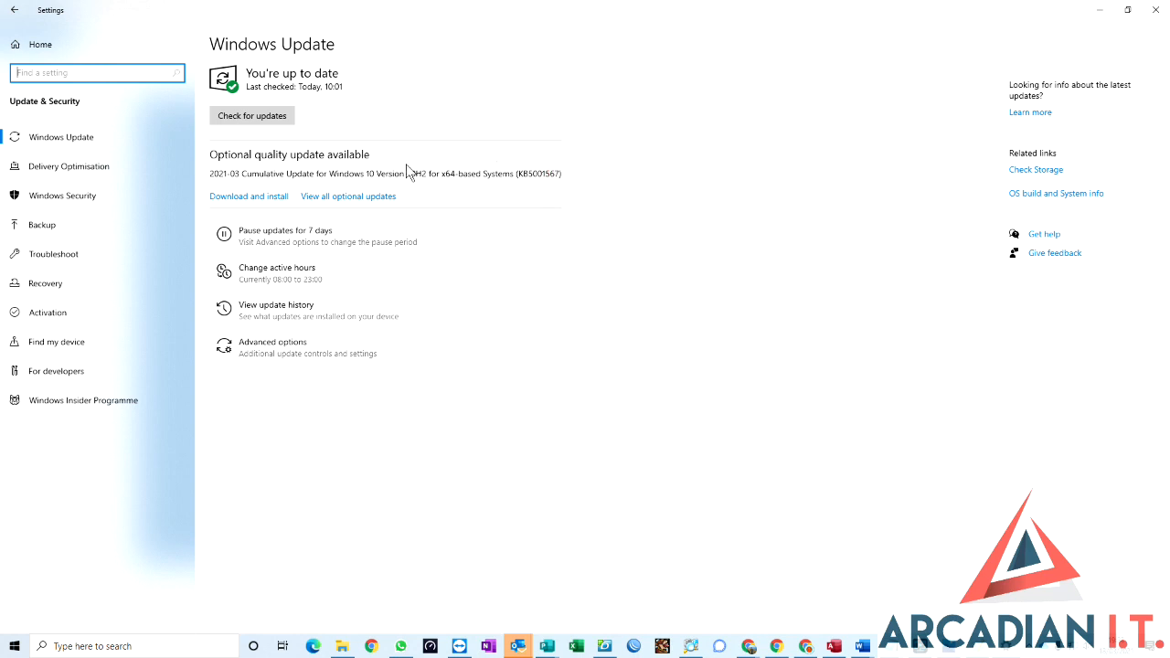
mouse_move(525, 211)
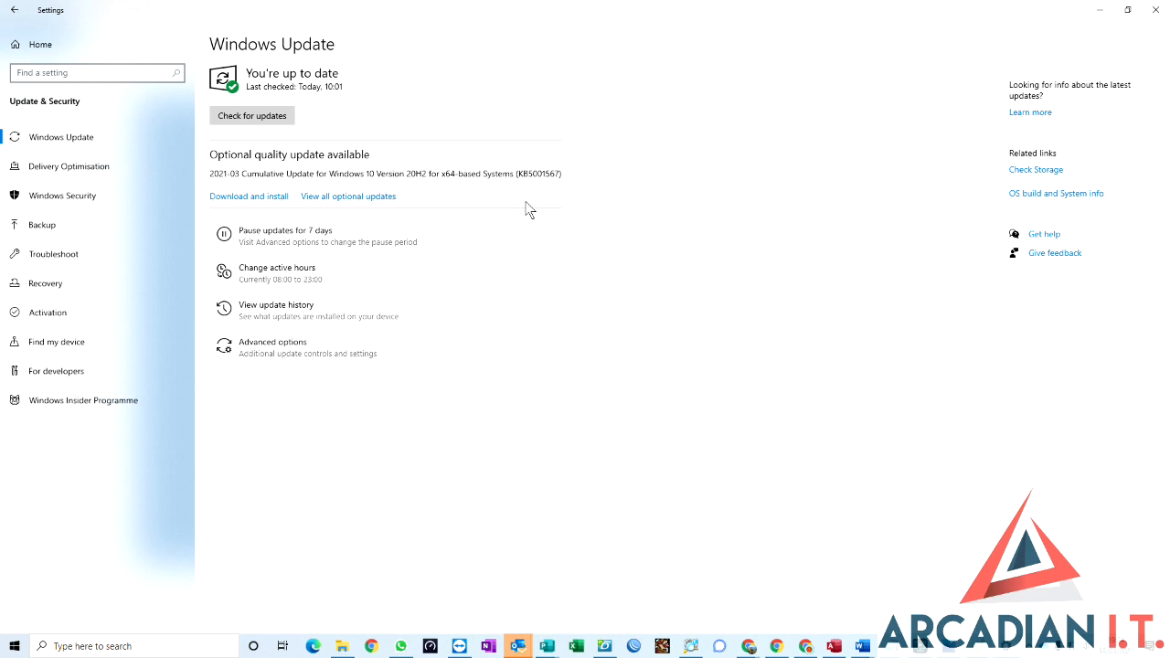
mouse_move(285, 236)
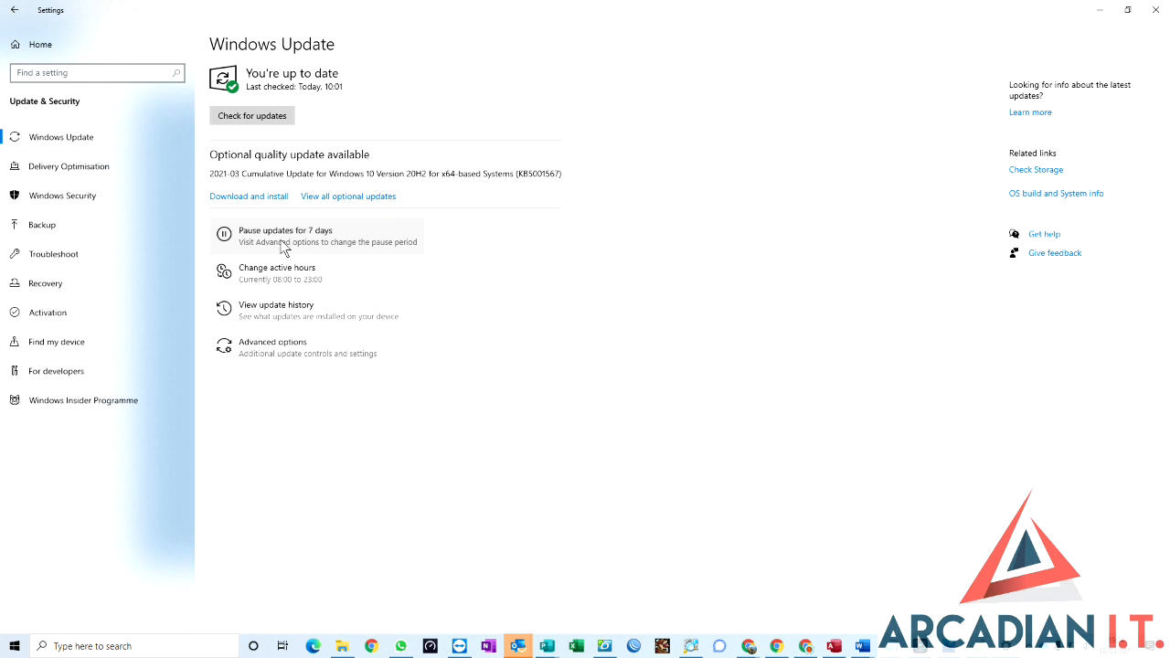
Step: Pause updates for 7 days until 25/03/2021, then resume updates
left_click(286, 235)
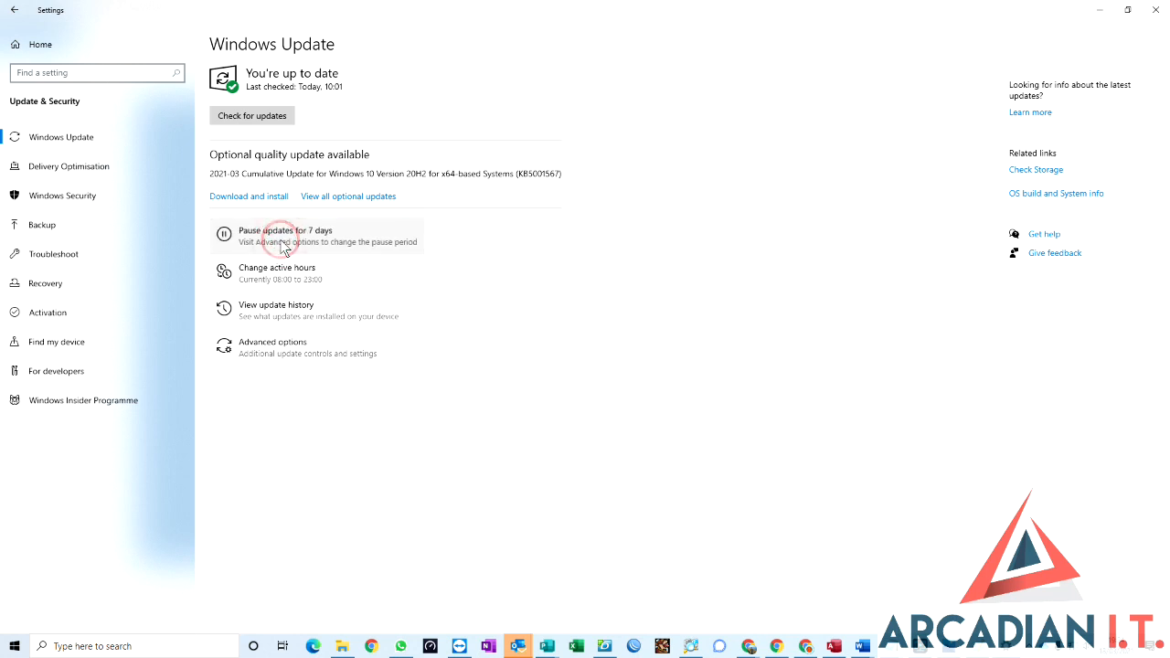
left_click(285, 235)
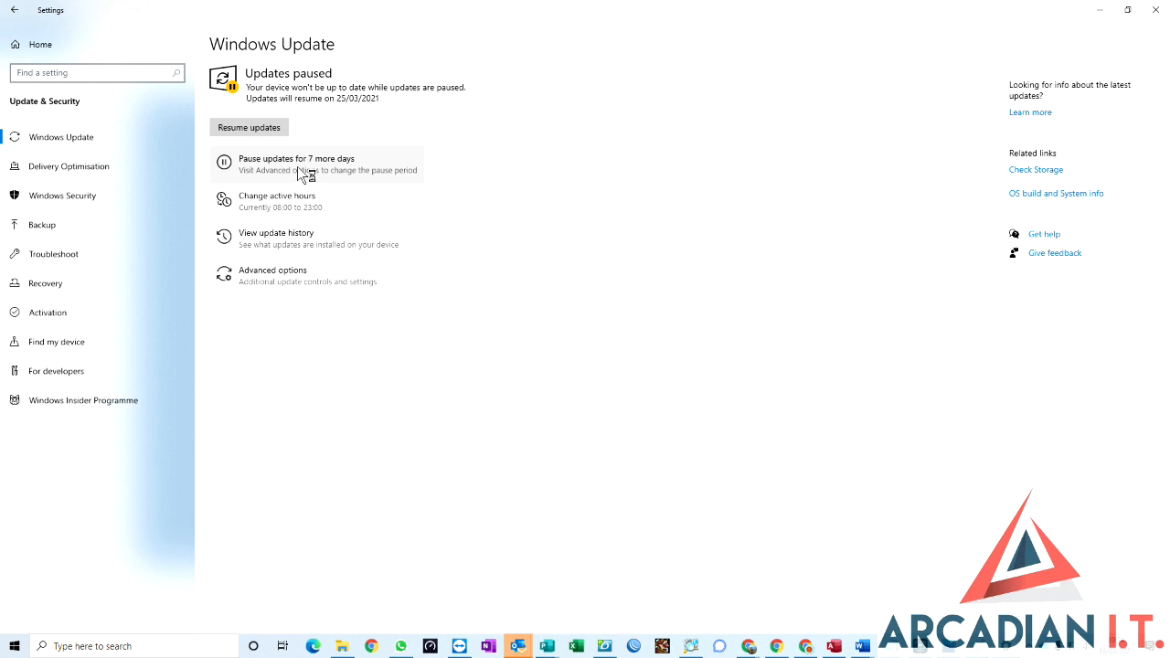
mouse_move(384, 183)
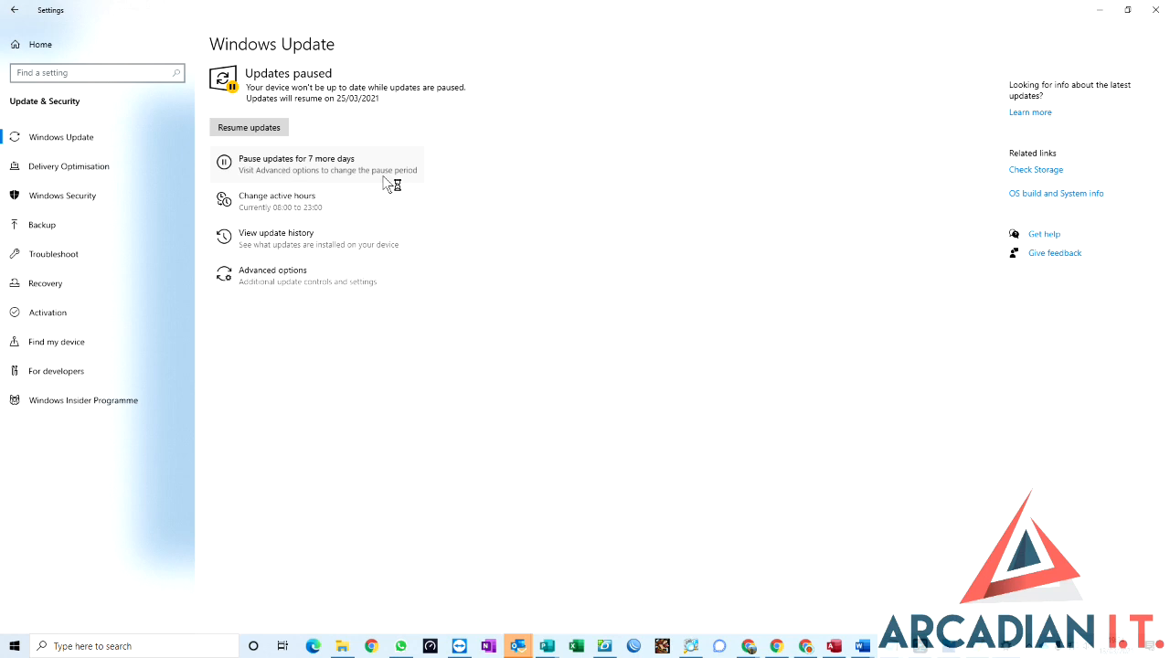
mouse_move(340, 169)
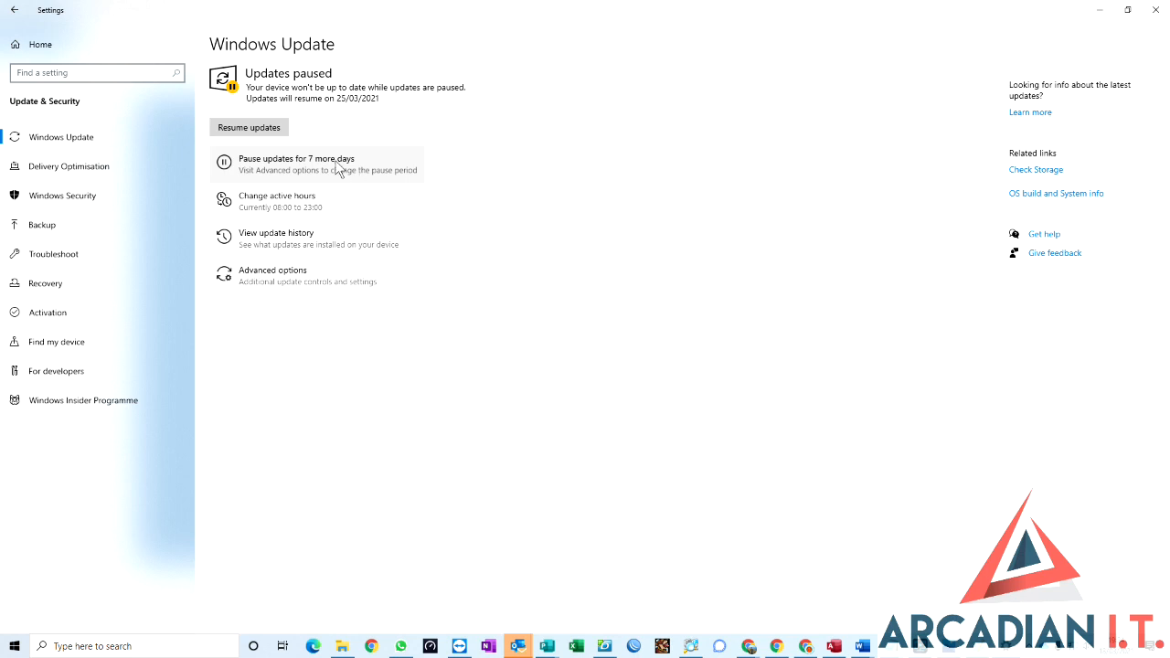
left_click(249, 127)
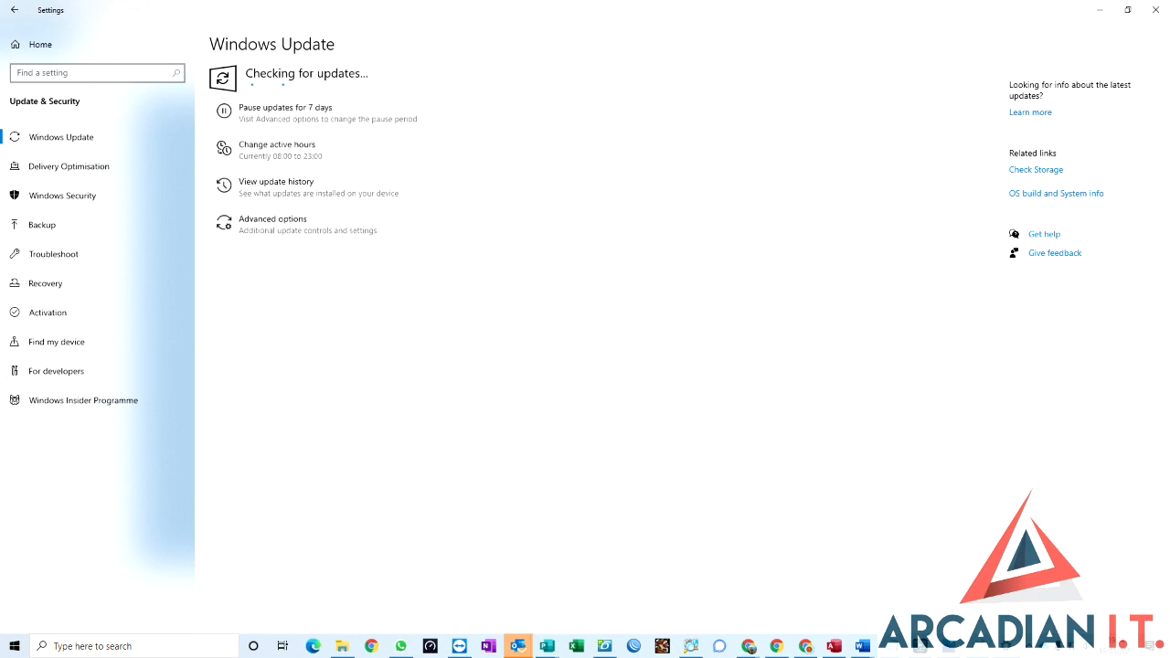